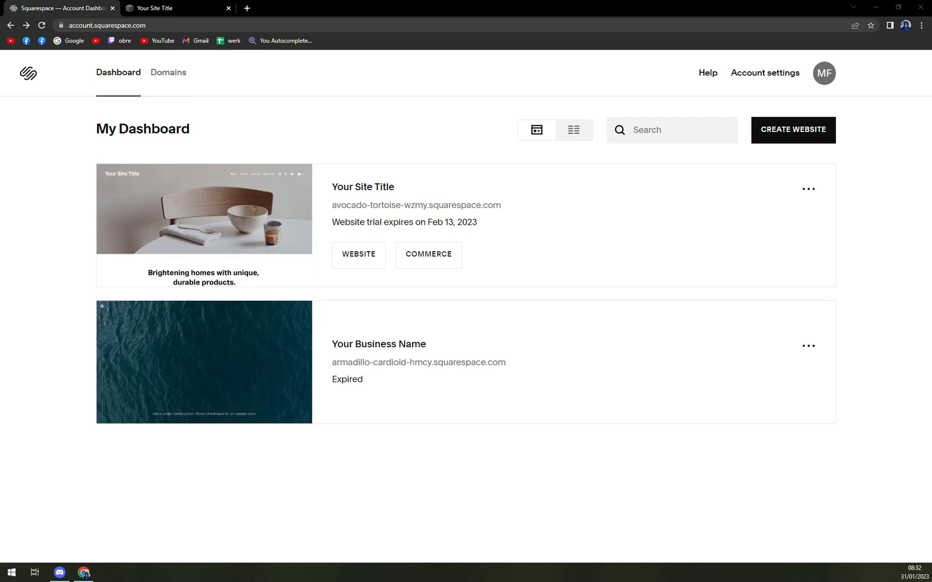
mouse_move(193, 172)
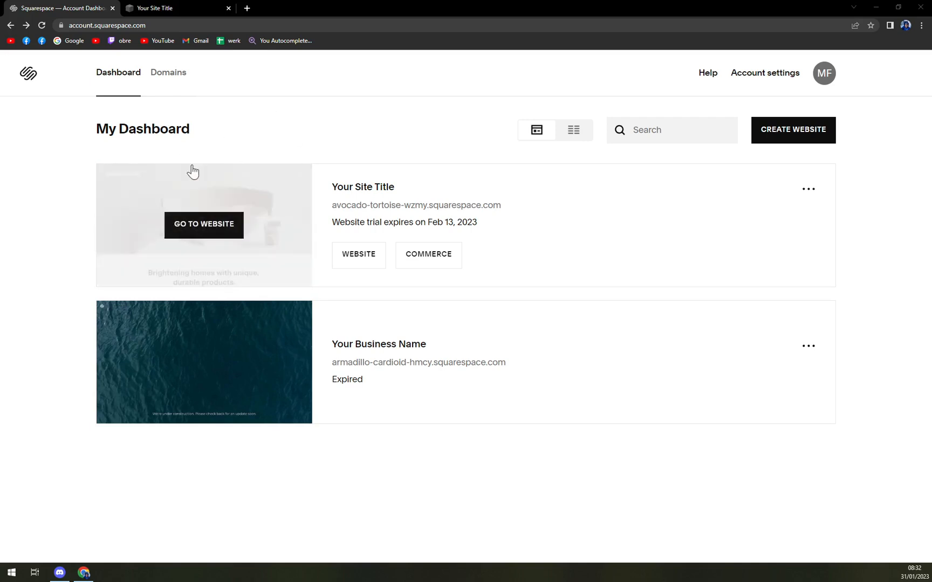
mouse_move(357, 327)
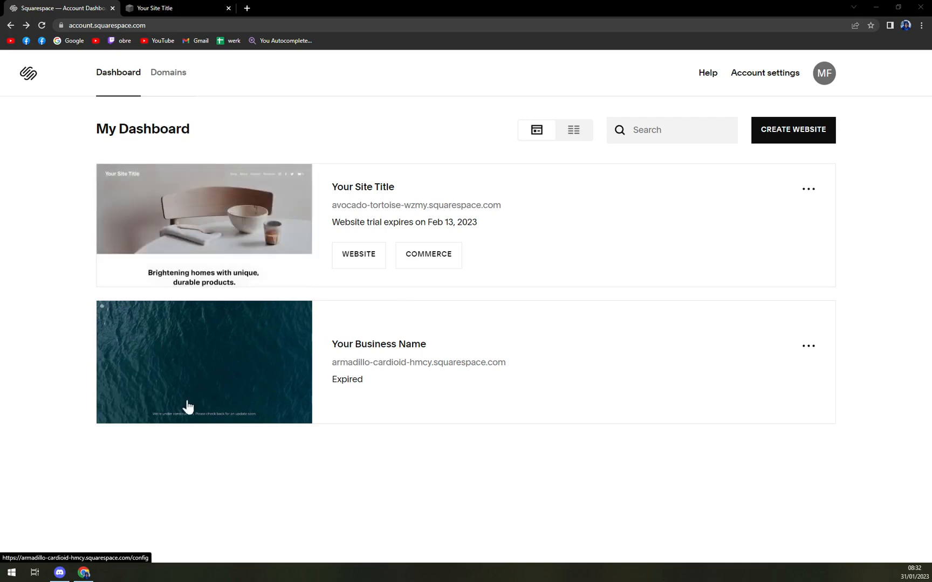
mouse_move(203, 224)
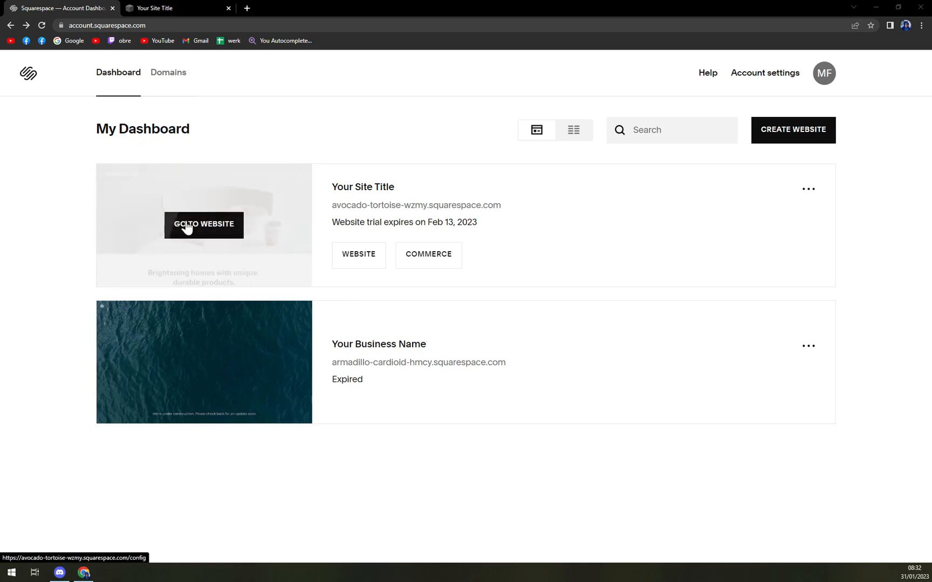
mouse_move(202, 234)
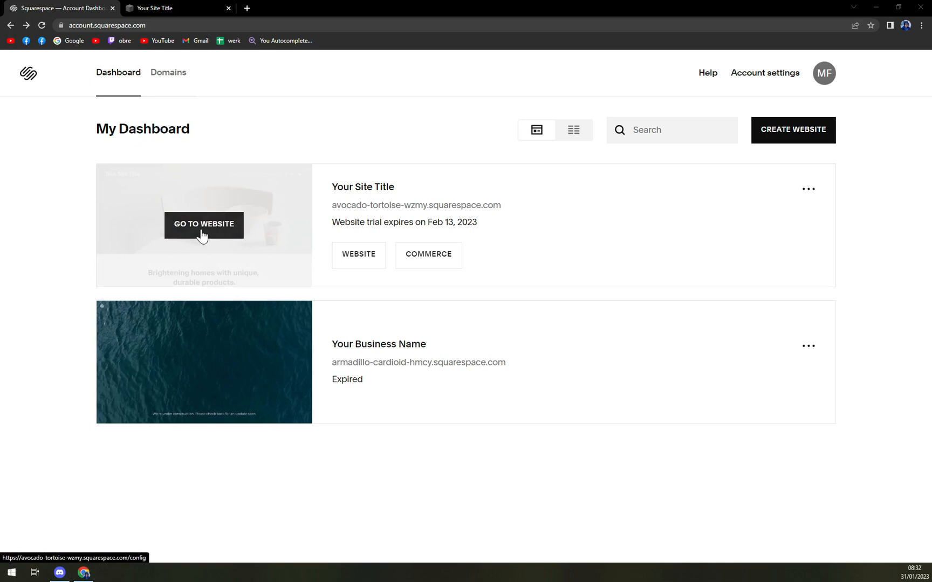
Open the Your Site Title website so its homepage appears in the site manager
click(203, 225)
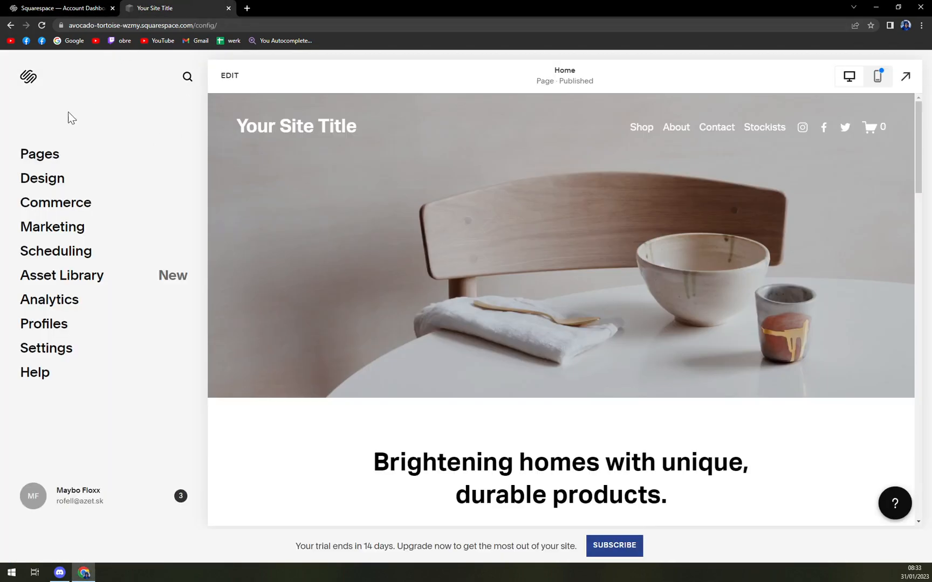
mouse_move(106, 147)
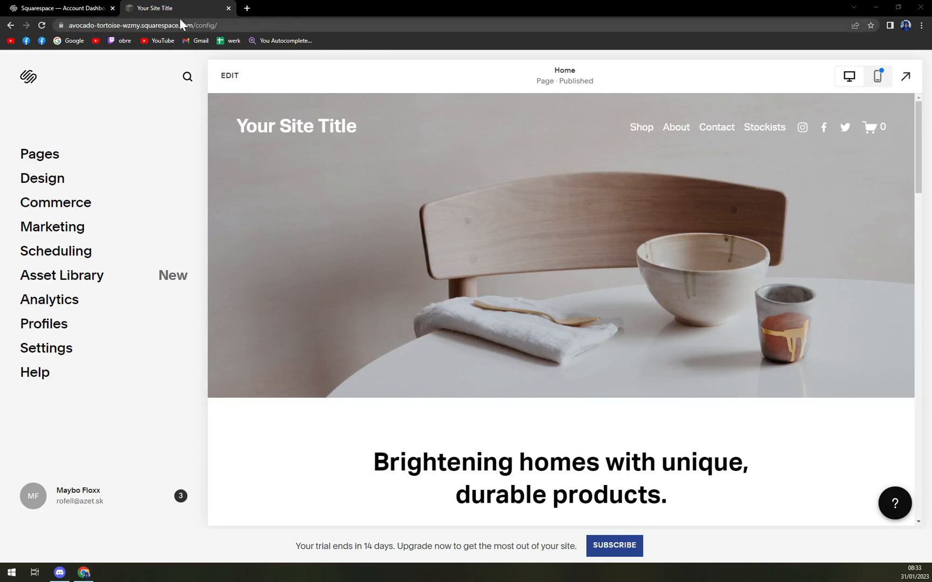
mouse_move(25, 324)
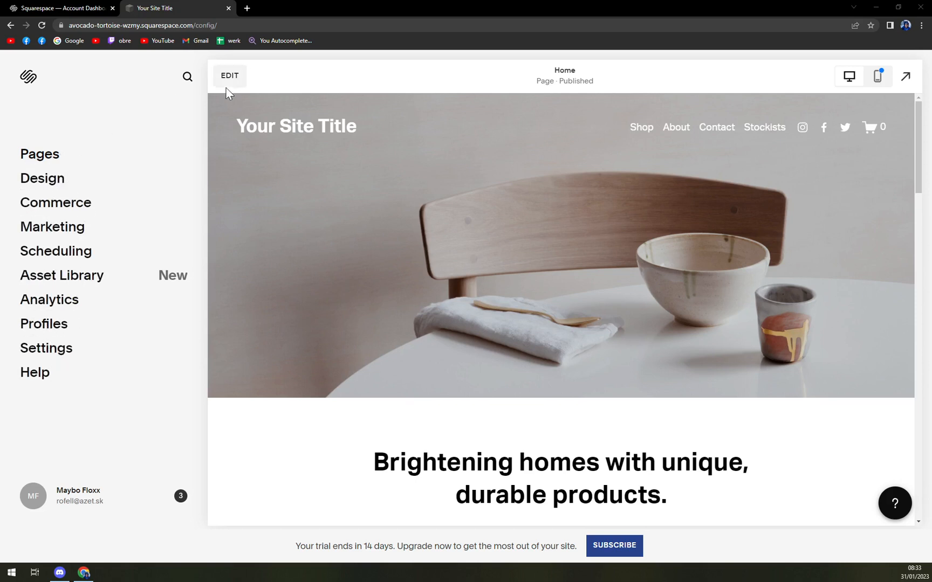
mouse_move(230, 88)
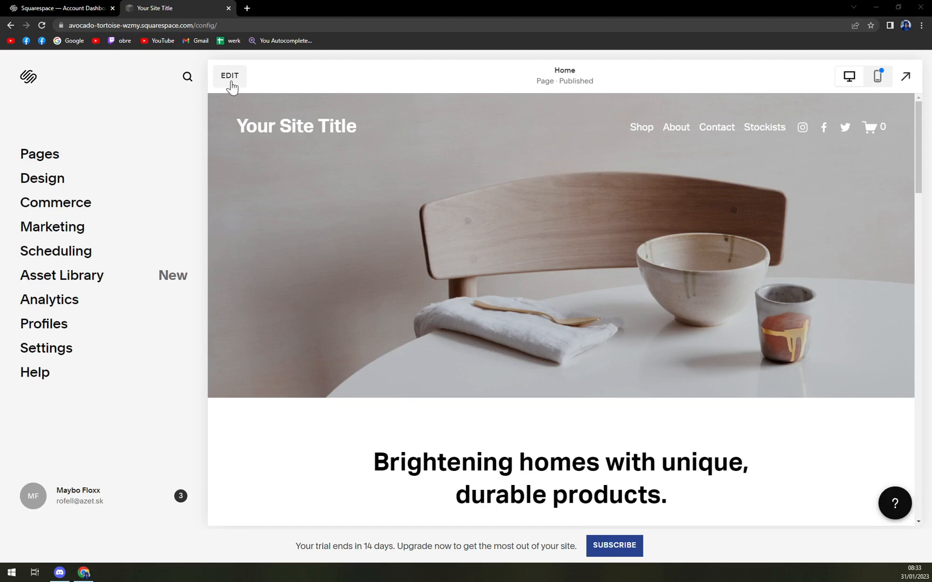
Enter homepage editing mode and bring the tall painted image beside Featured into view
click(230, 75)
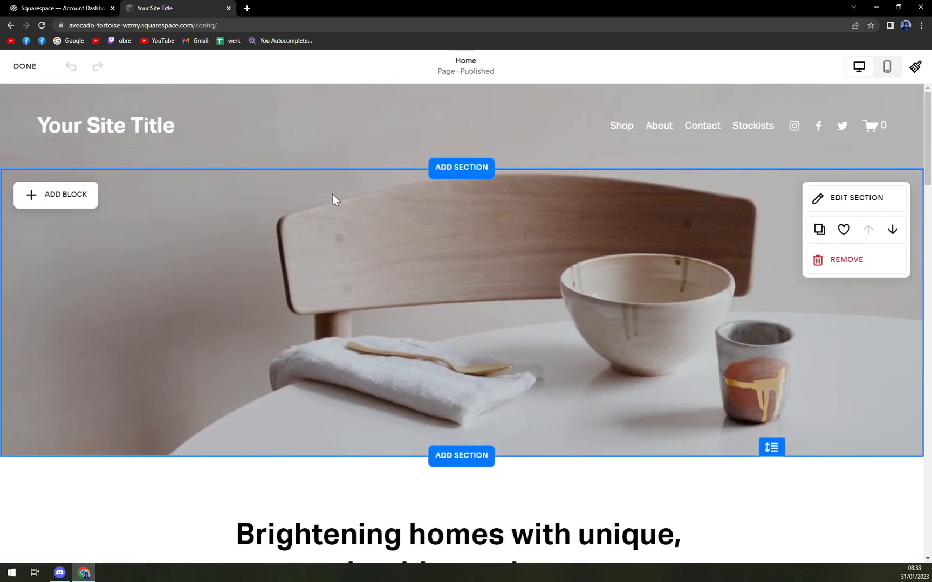
scroll(down, 3)
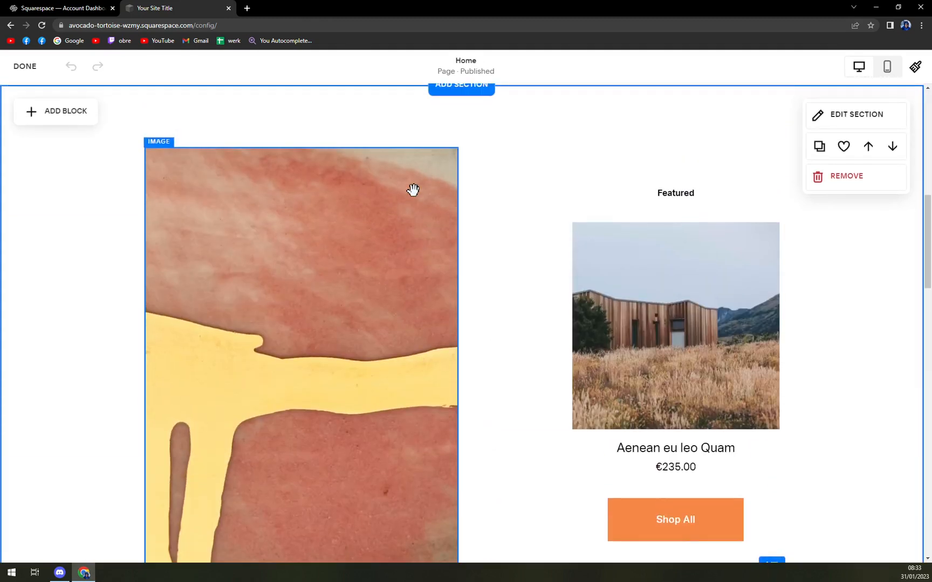
scroll(down, 3)
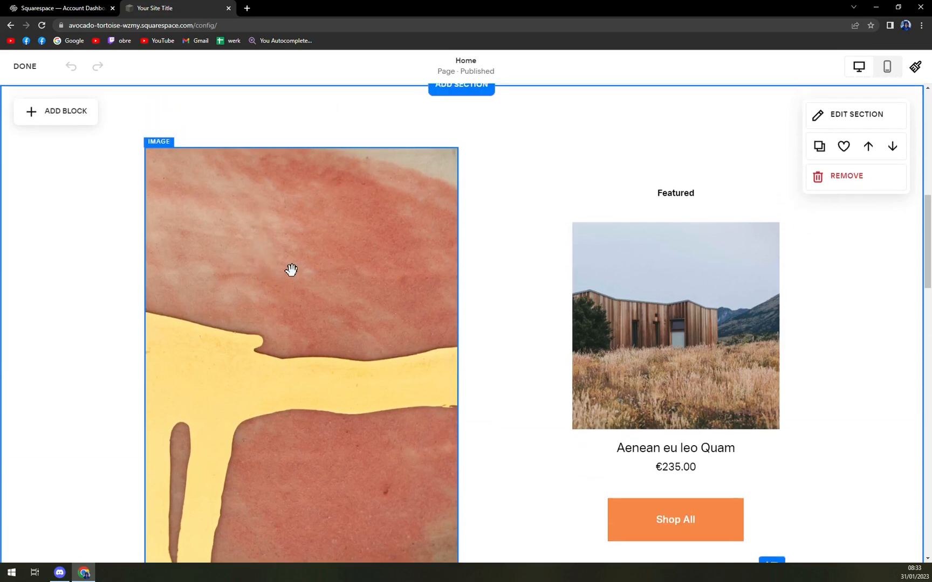
scroll(down, 3)
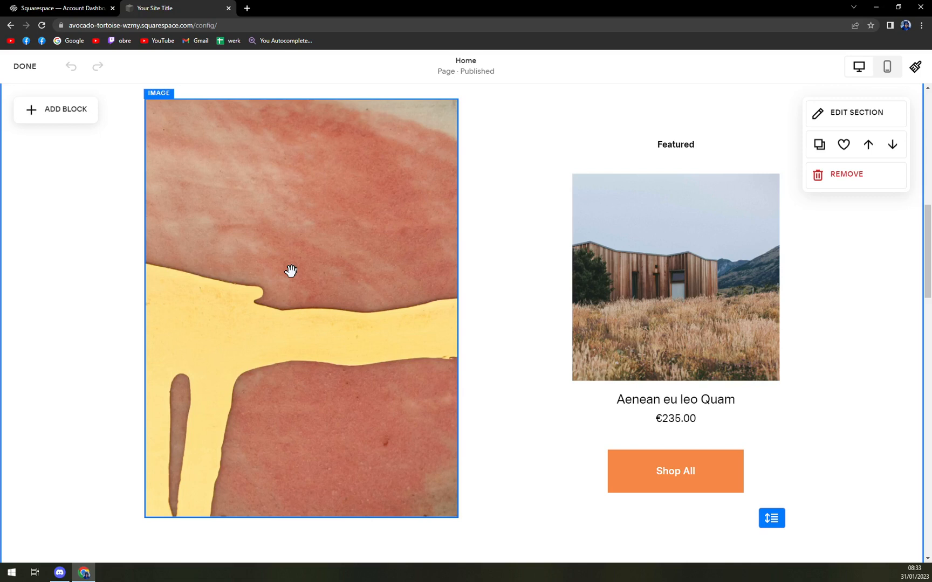
mouse_move(291, 271)
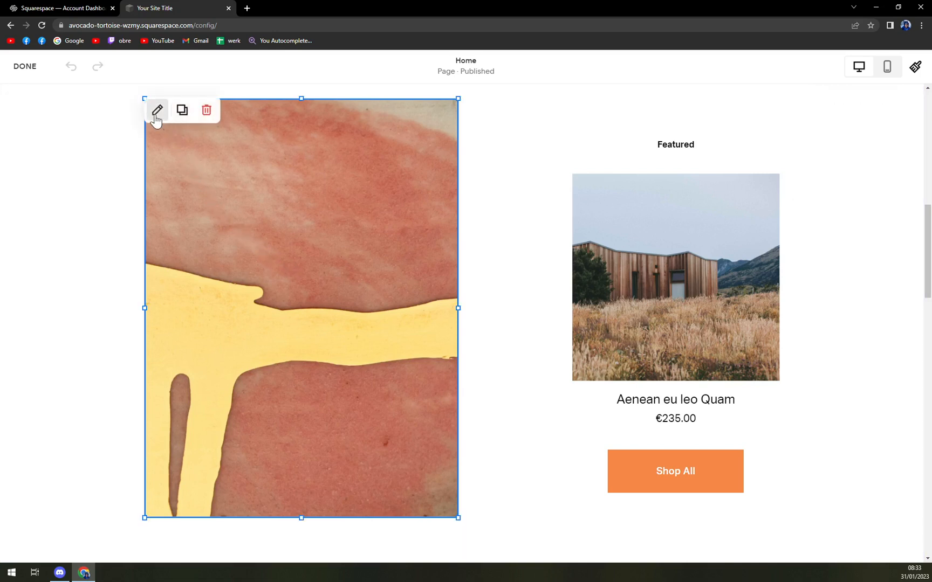
mouse_move(157, 111)
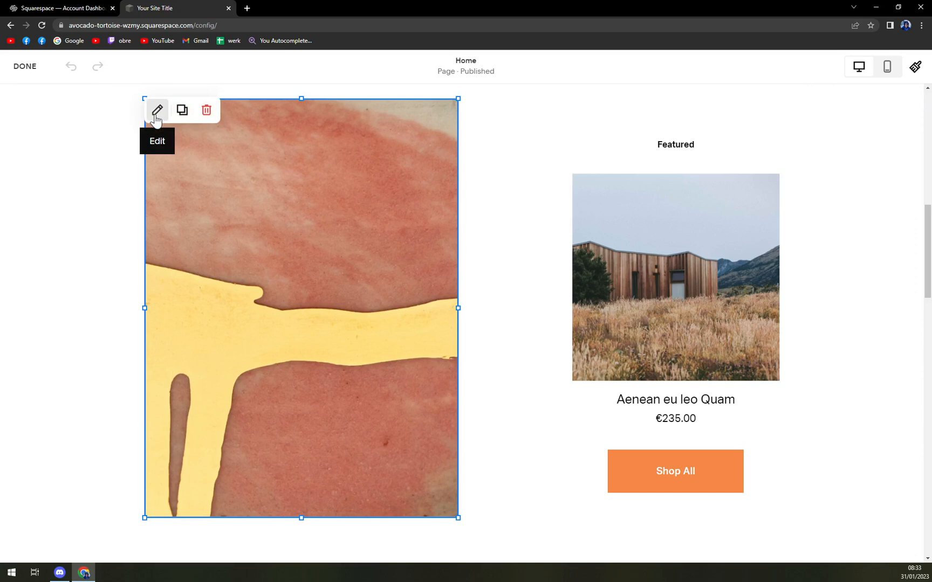
In the product image's settings, set its Link option to On Image
click(157, 110)
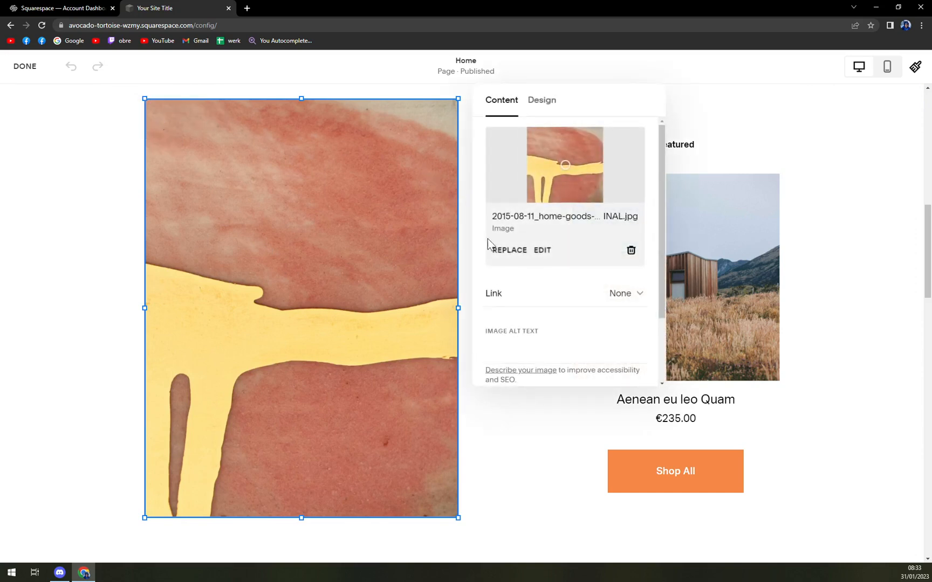
mouse_move(512, 304)
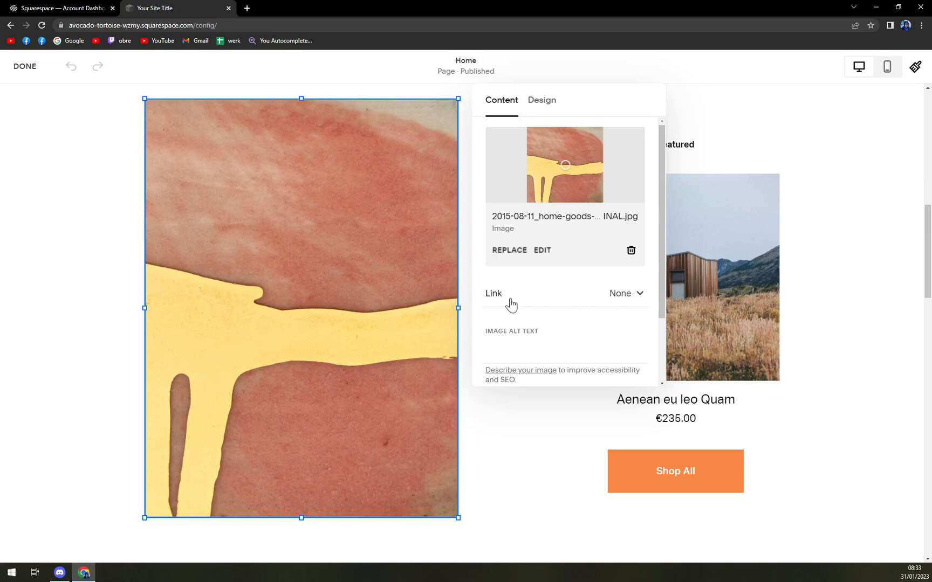
mouse_move(557, 302)
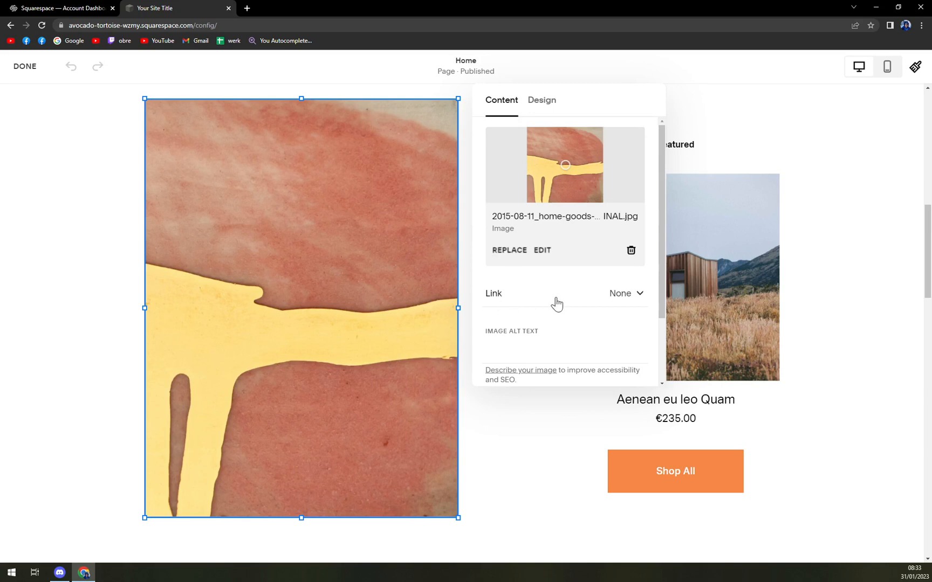
click(625, 293)
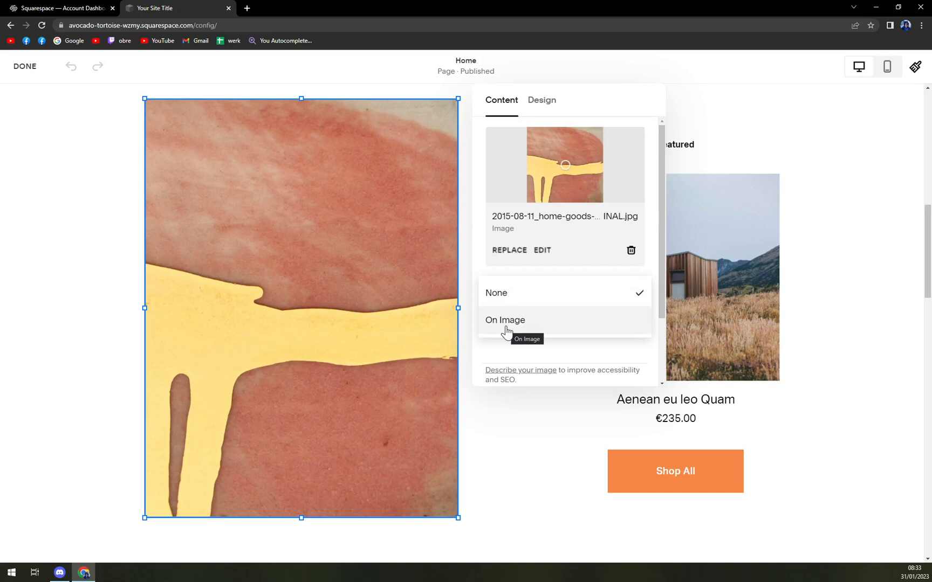
click(505, 321)
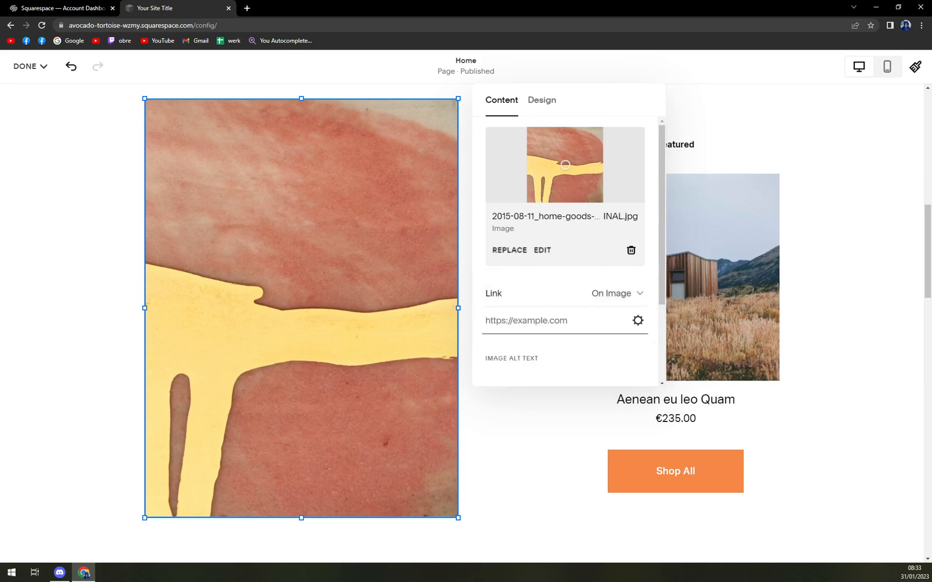
click(532, 320)
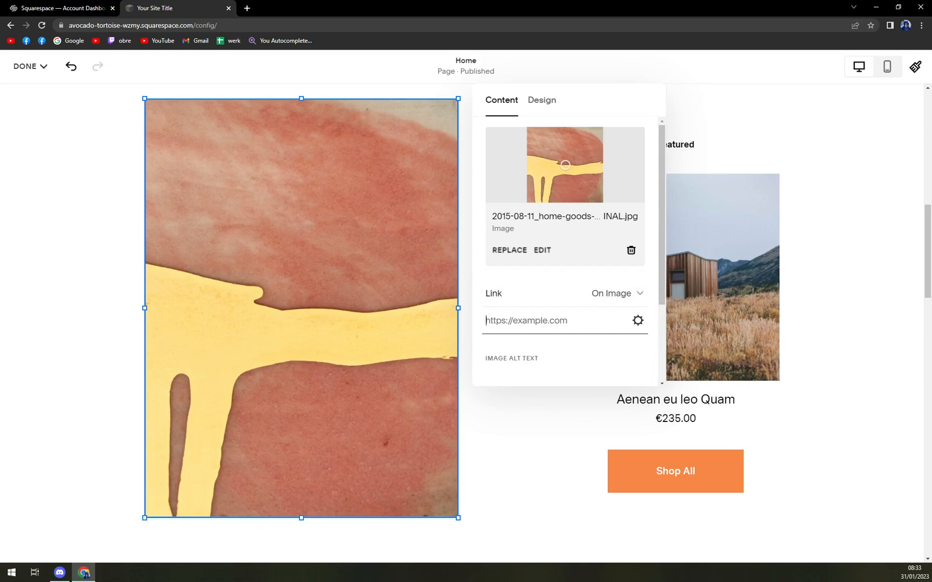
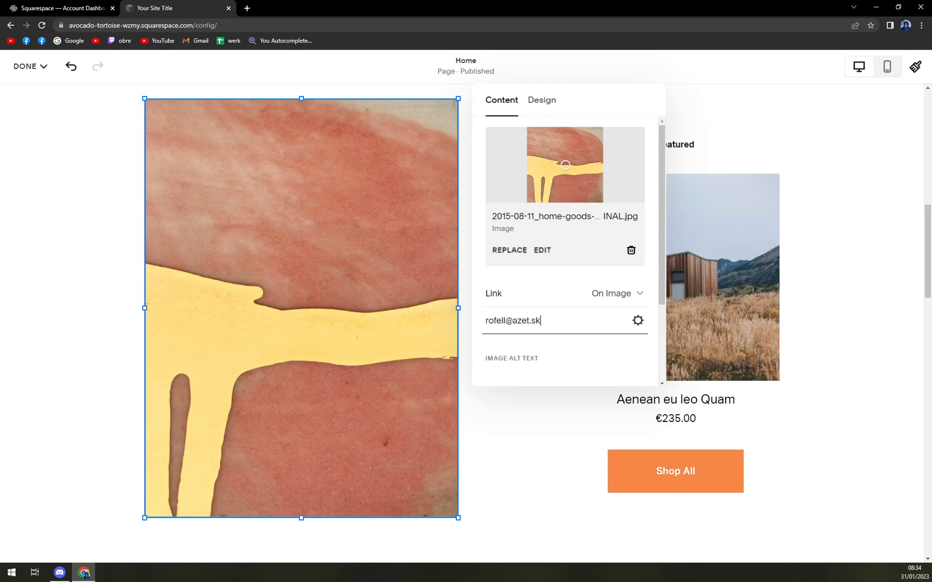
click(638, 320)
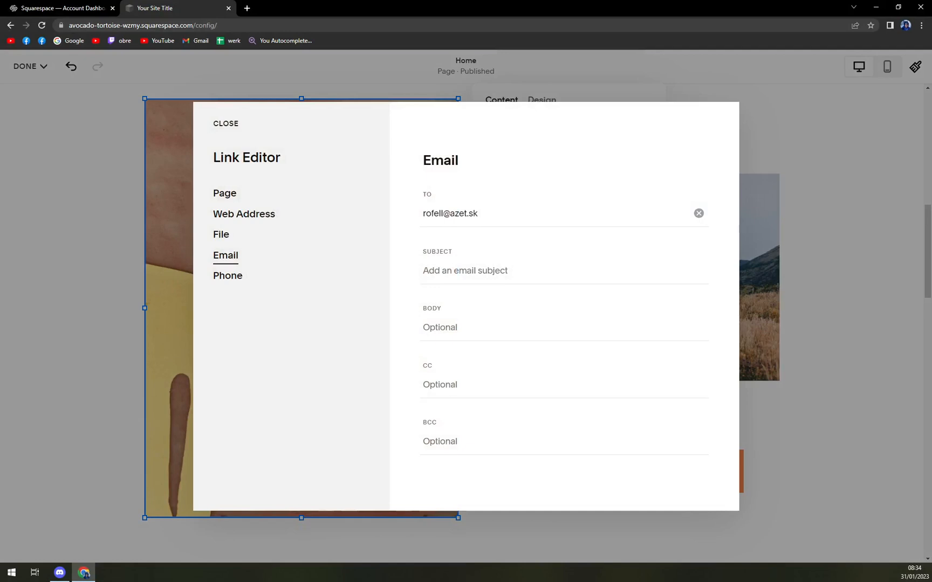
click(225, 124)
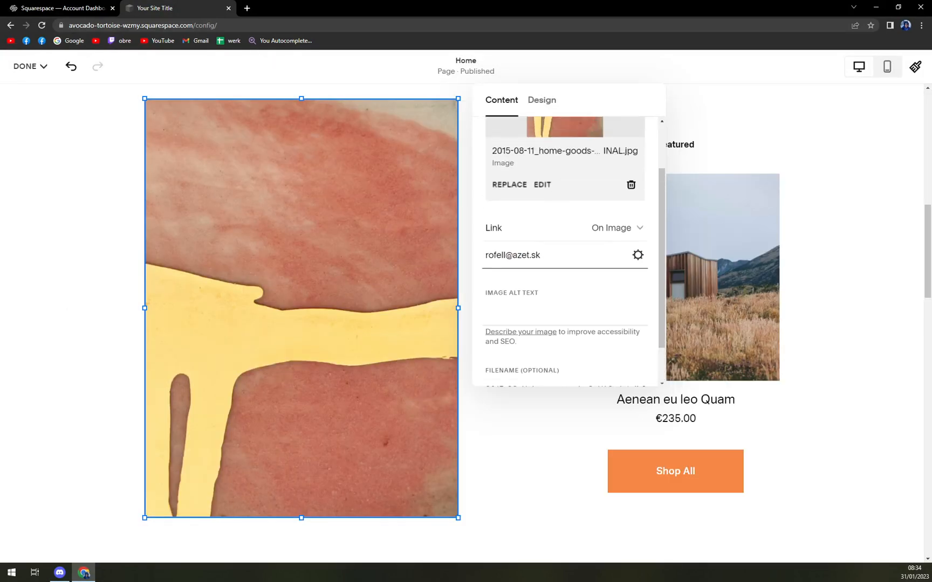